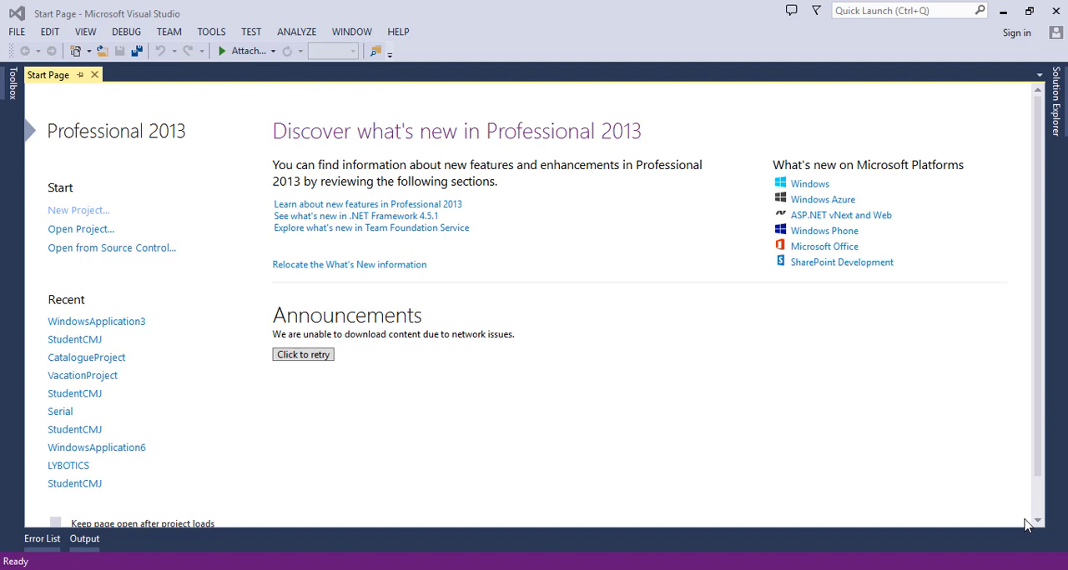
pyautogui.moveTo(1038, 522)
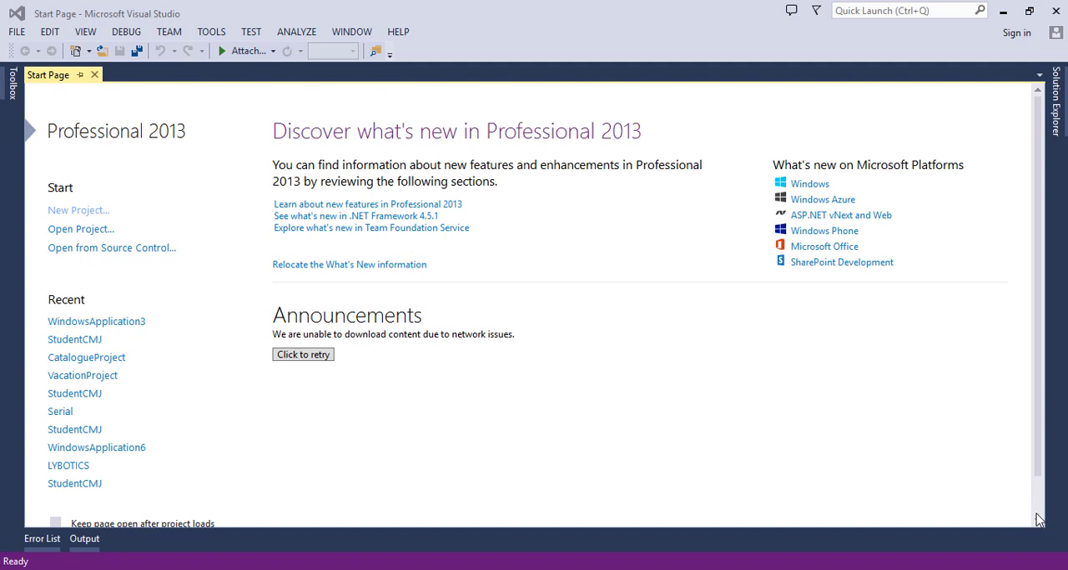
pyautogui.moveTo(302, 494)
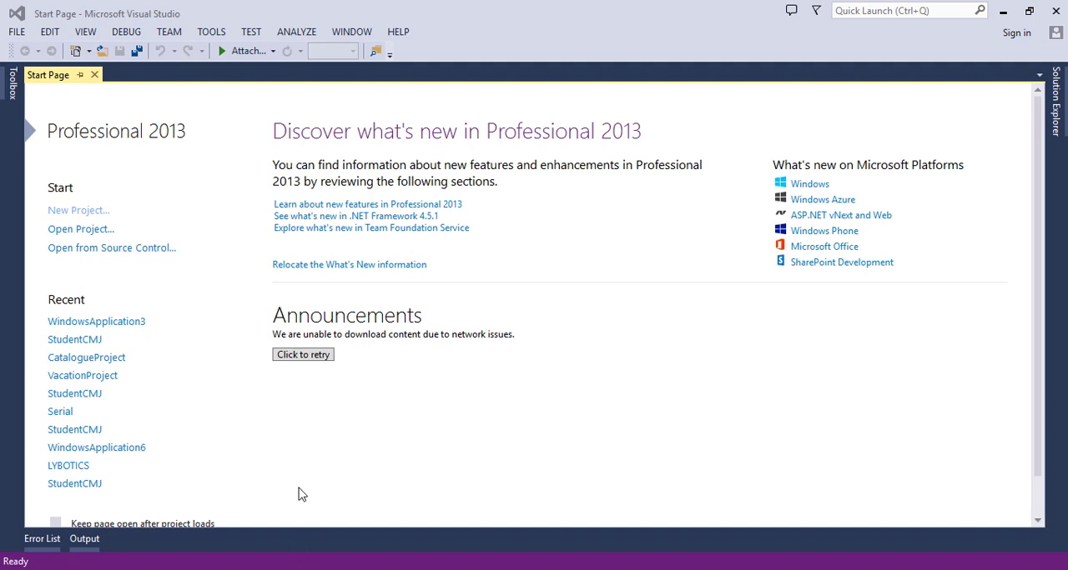
pyautogui.moveTo(387, 456)
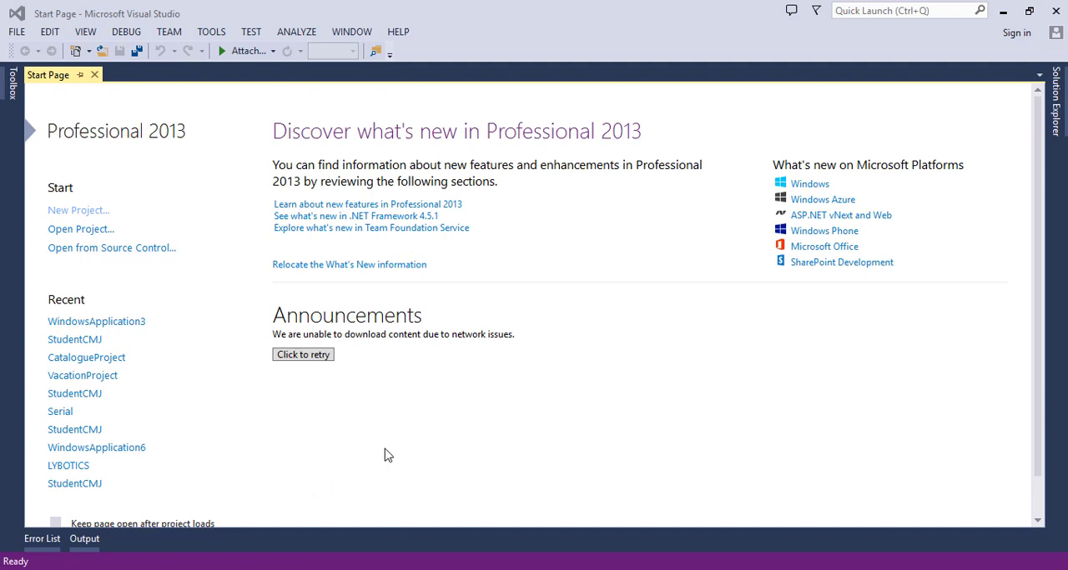
pyautogui.moveTo(67, 121)
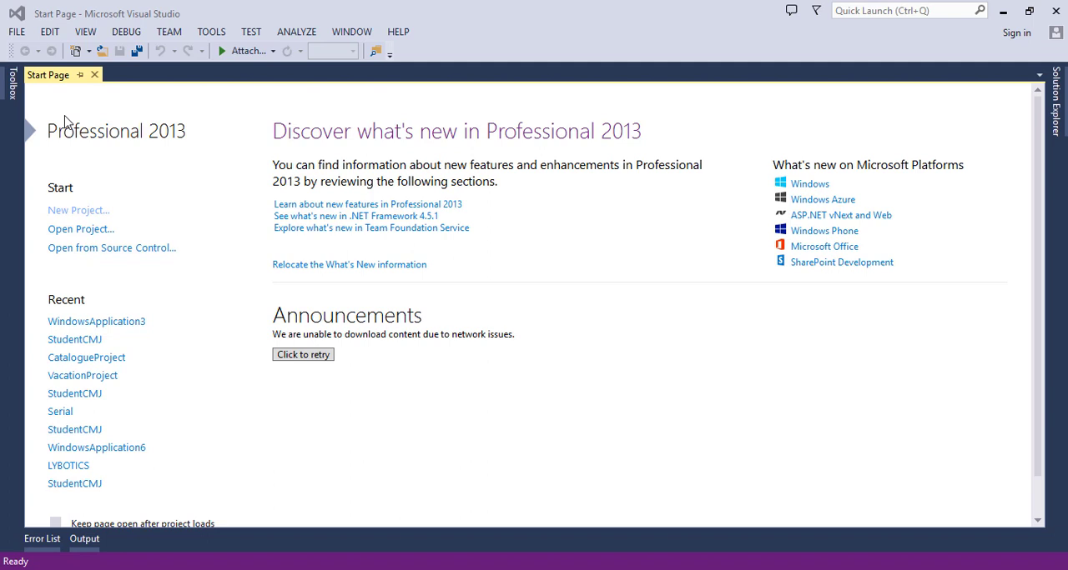
pyautogui.moveTo(60, 111)
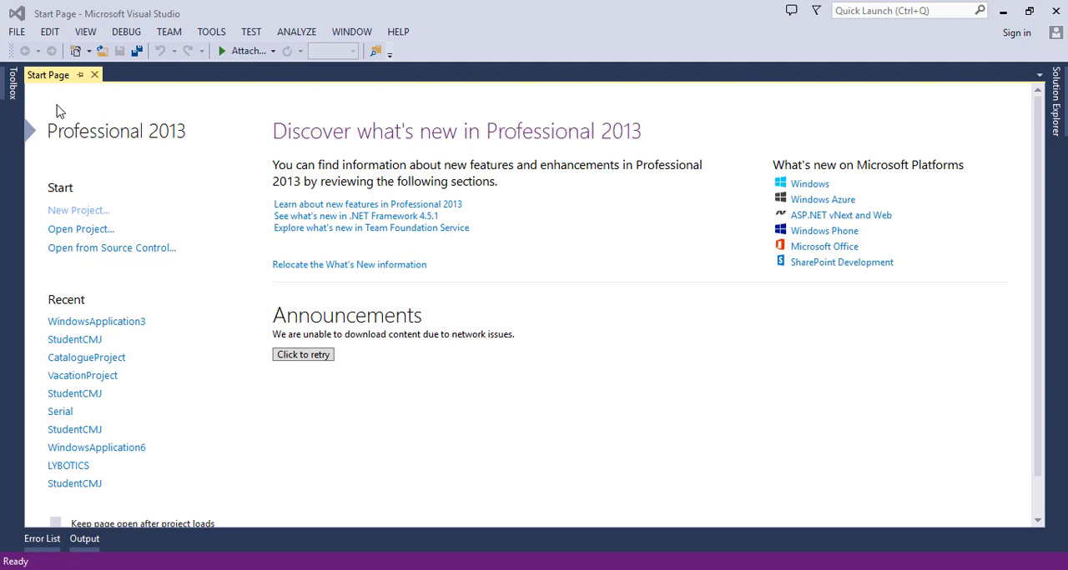
pyautogui.moveTo(335, 198)
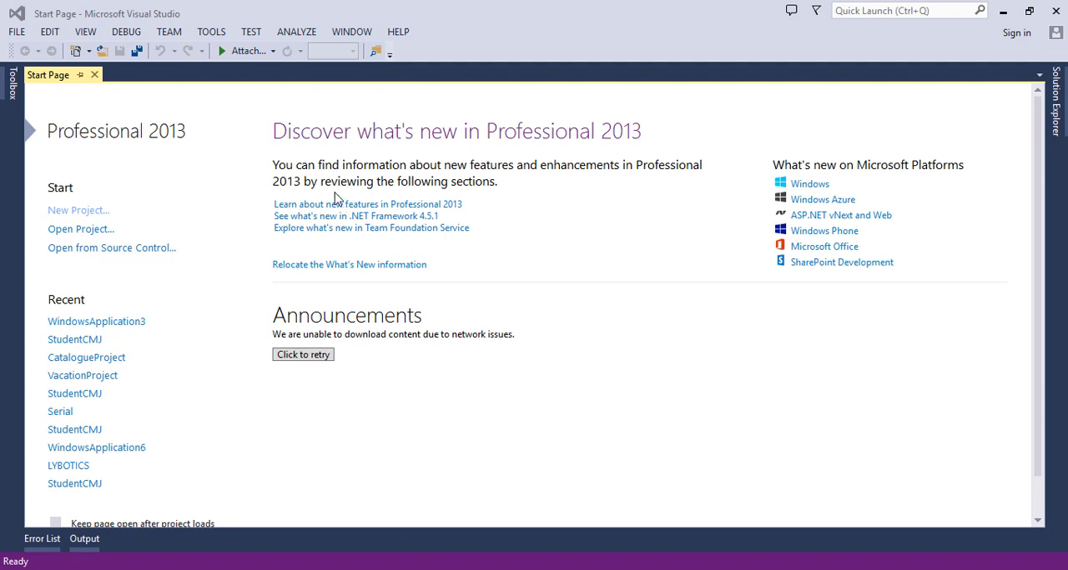
pyautogui.moveTo(119, 230)
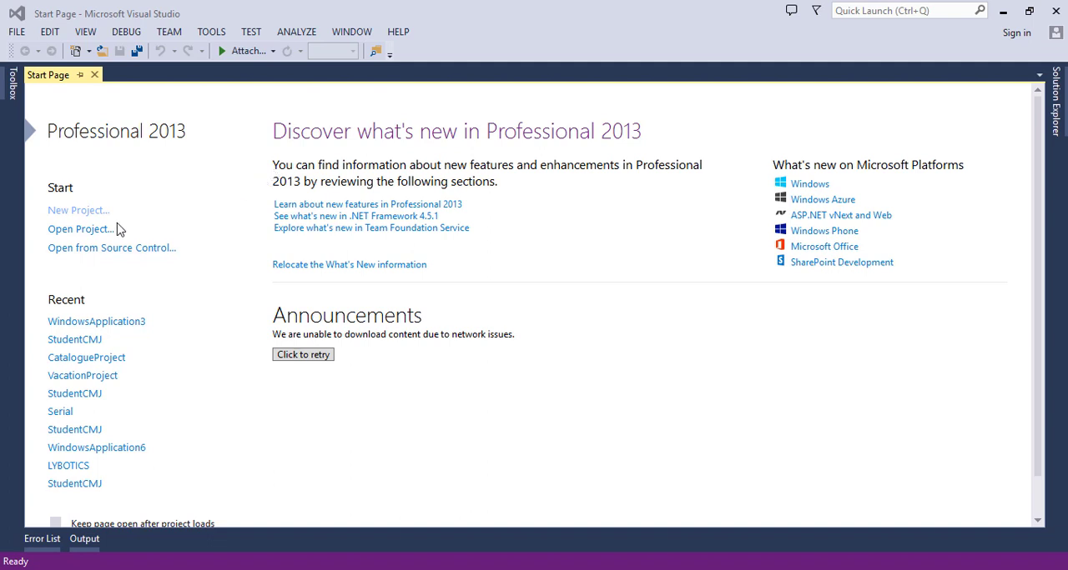
pyautogui.moveTo(58, 140)
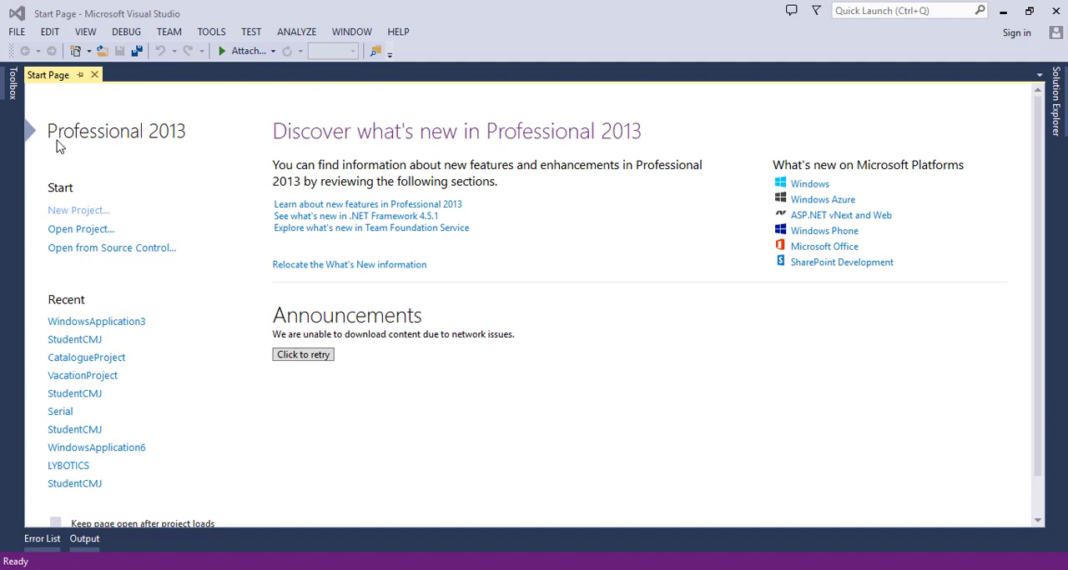
pyautogui.moveTo(143, 140)
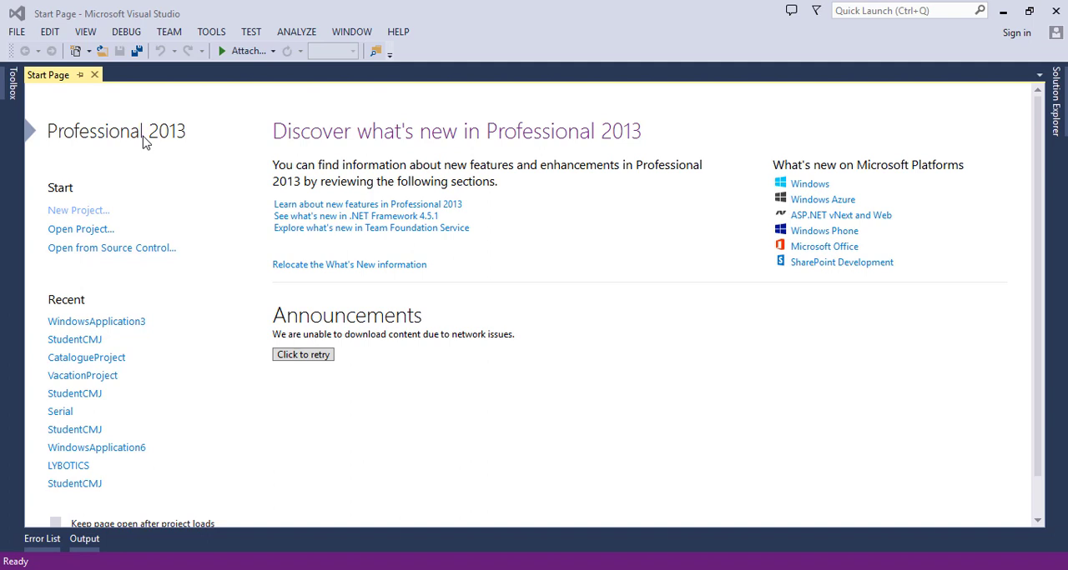
pyautogui.moveTo(75, 210)
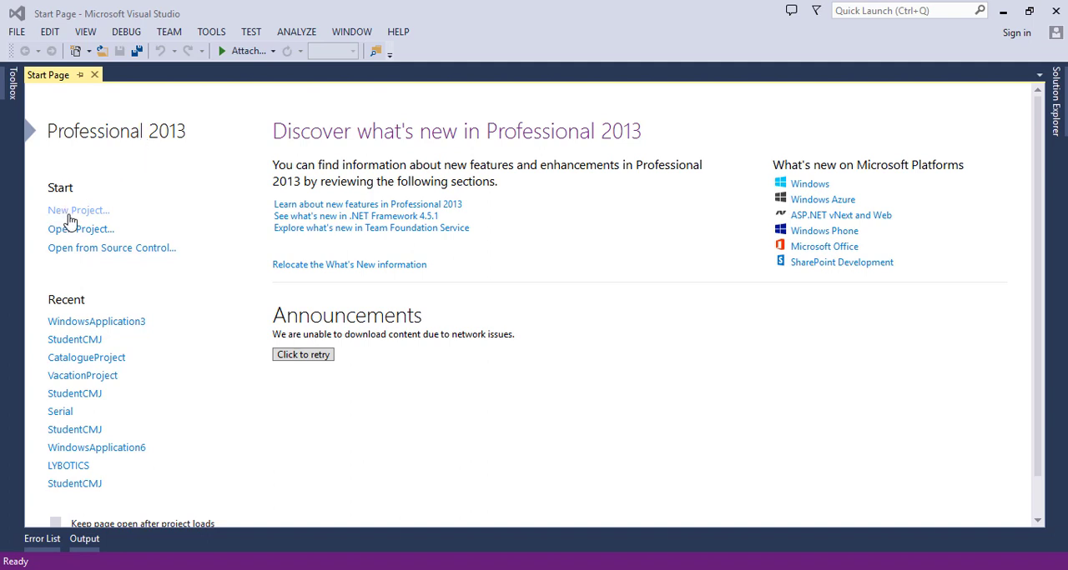
pyautogui.moveTo(65, 218)
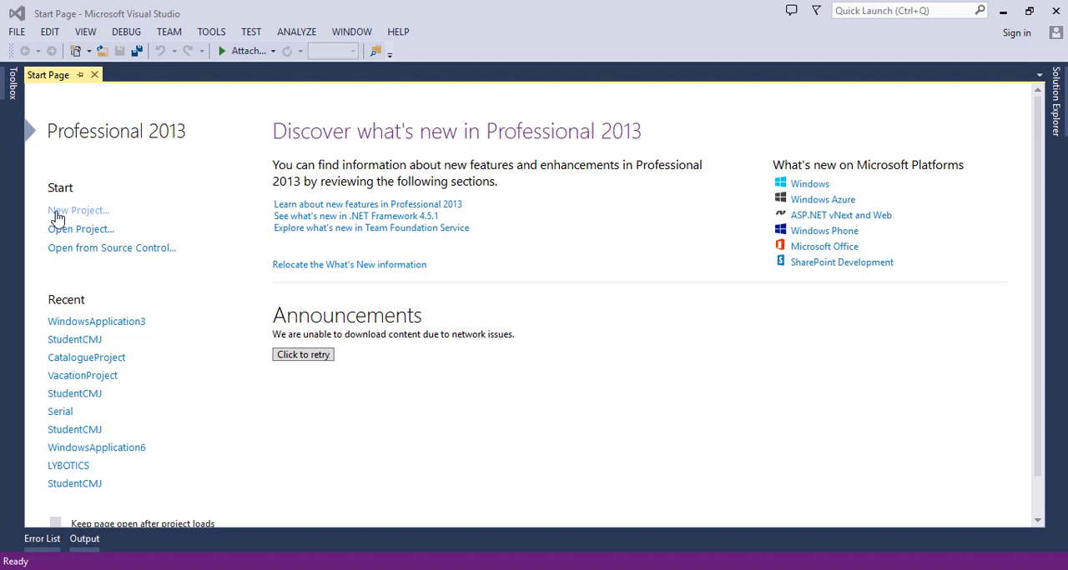
pyautogui.moveTo(43, 96)
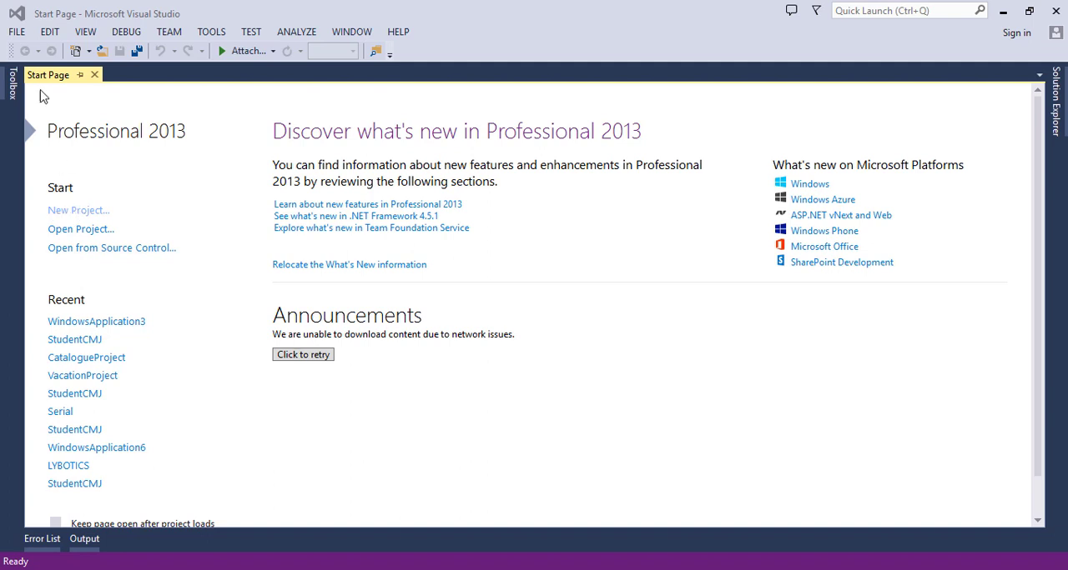
pyautogui.moveTo(63, 218)
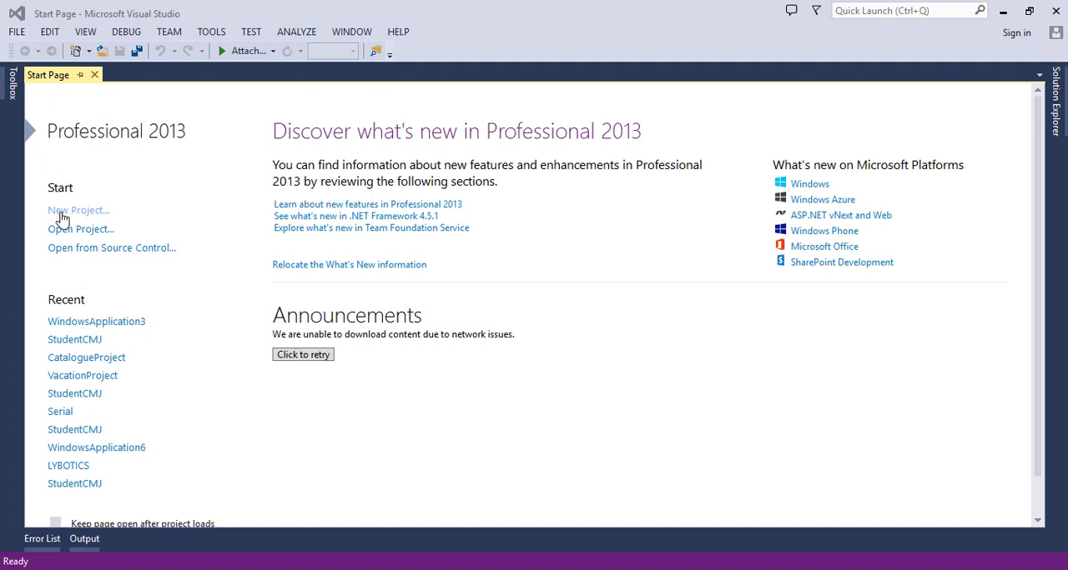
pyautogui.moveTo(16, 32)
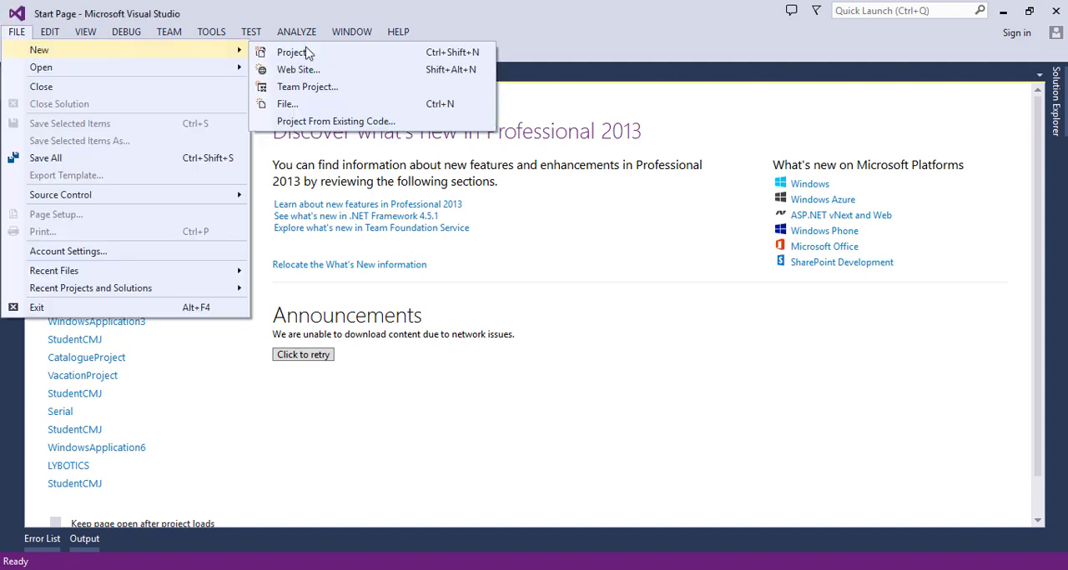
pyautogui.moveTo(333, 53)
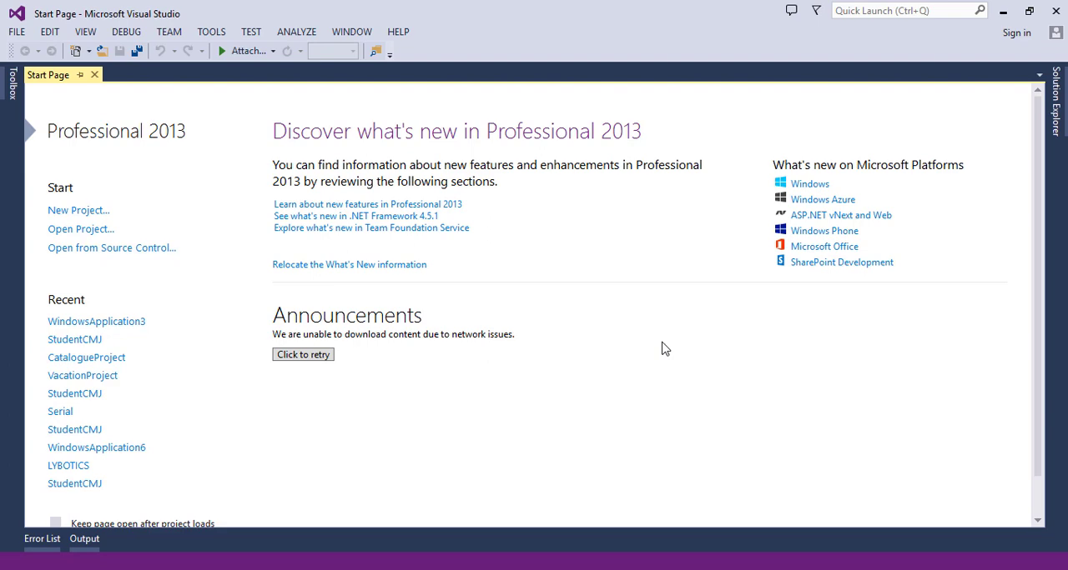
# Begin a new project and browse the template list toward Visual Basic Windows Forms Application
pyautogui.click(77, 210)
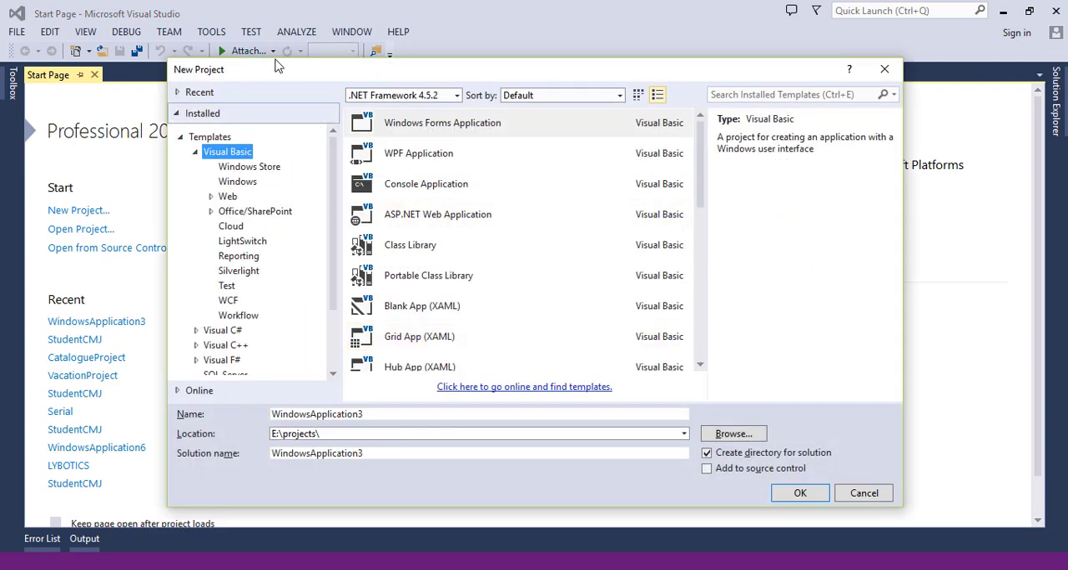
pyautogui.moveTo(260, 80)
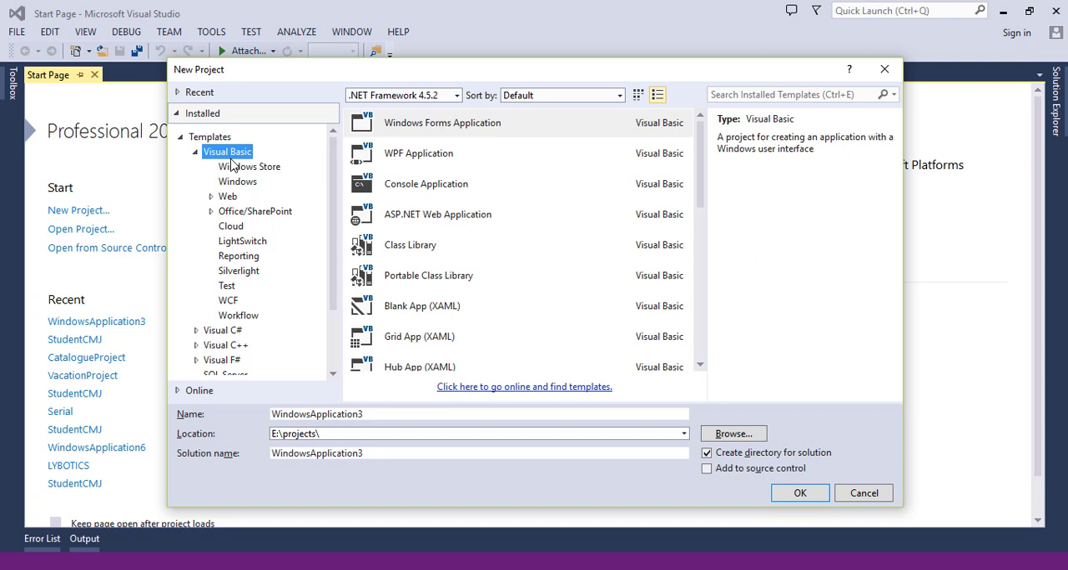
pyautogui.moveTo(237, 157)
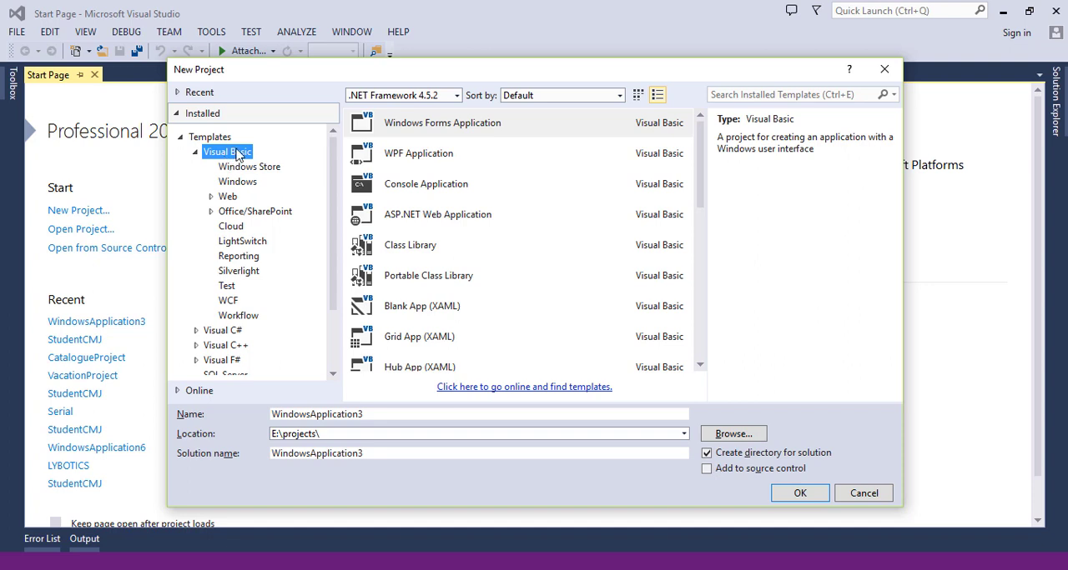
pyautogui.moveTo(230, 340)
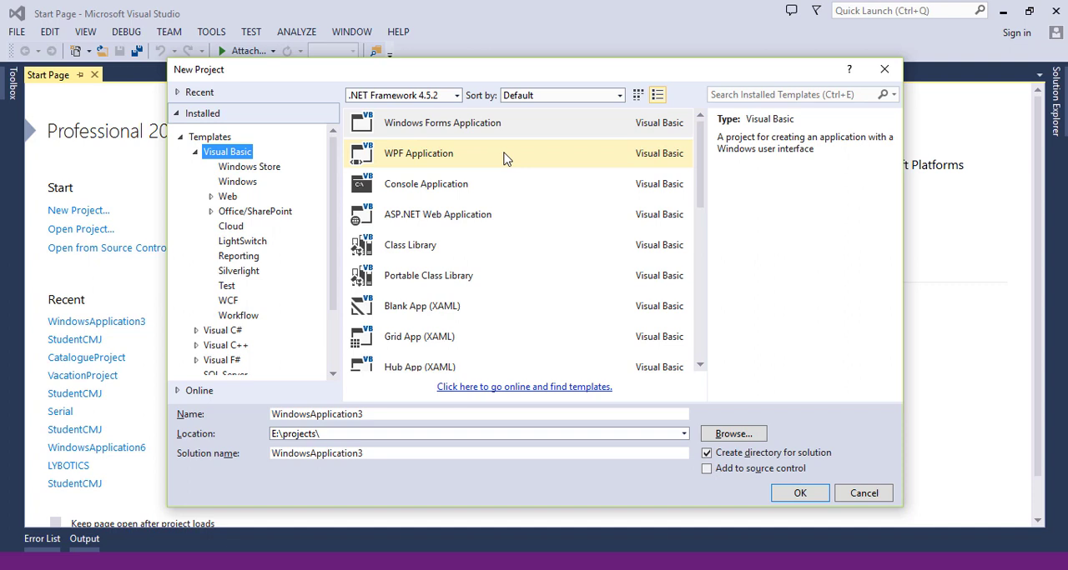
pyautogui.moveTo(499, 173)
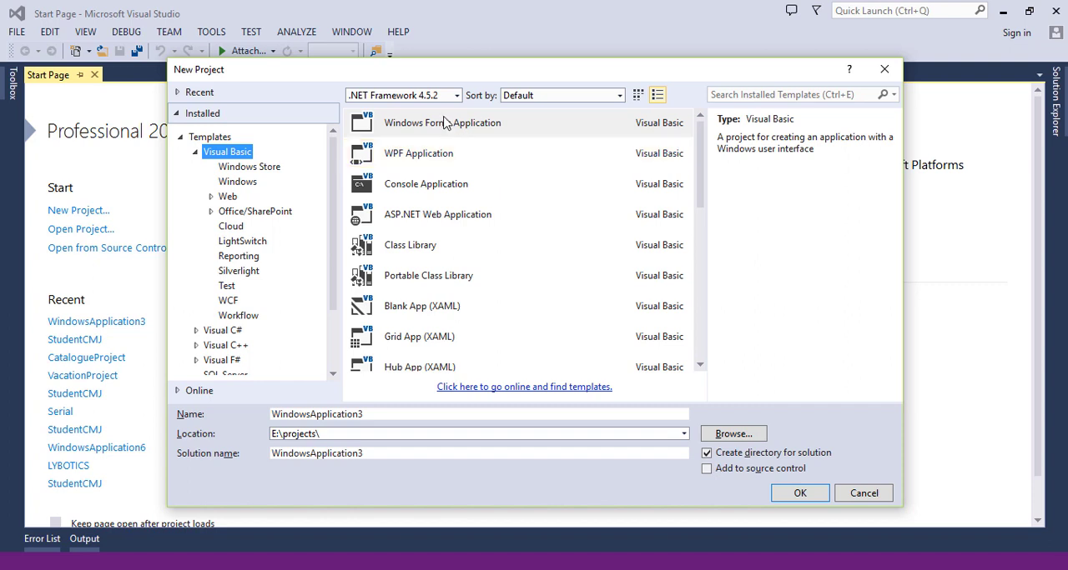
pyautogui.moveTo(457, 123)
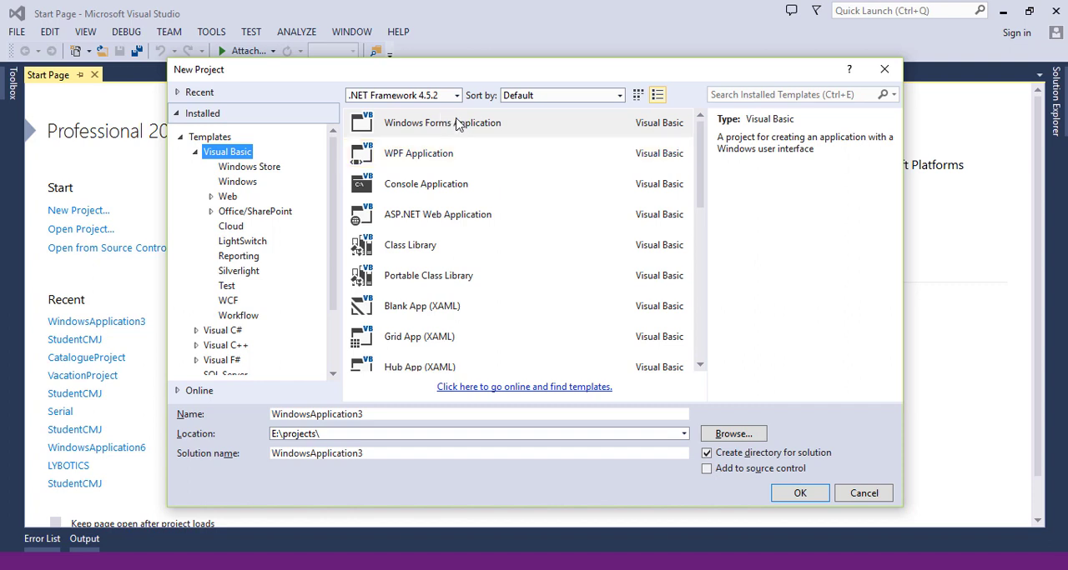
pyautogui.moveTo(409, 127)
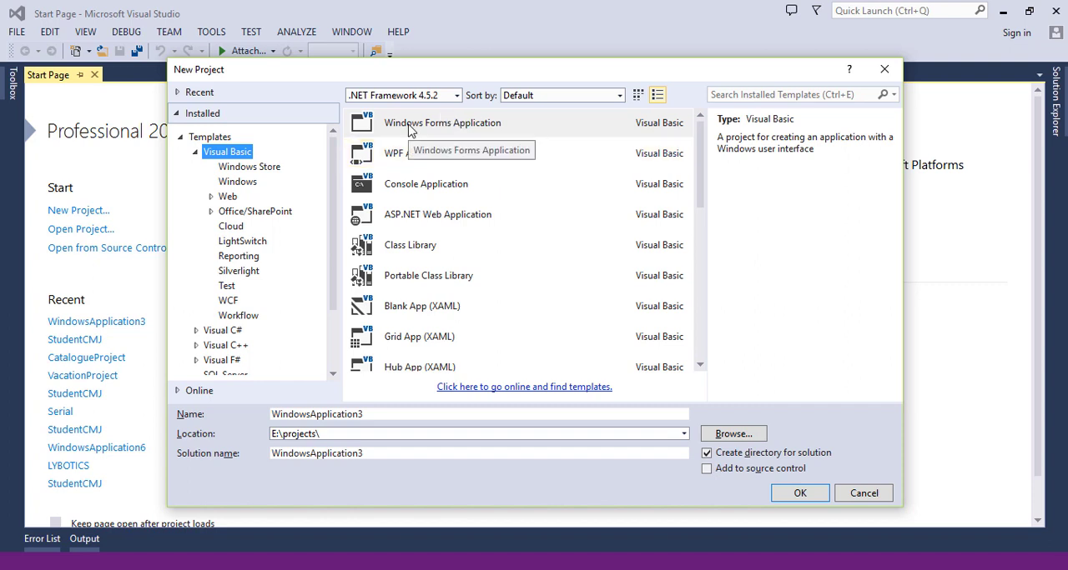
pyautogui.moveTo(605, 129)
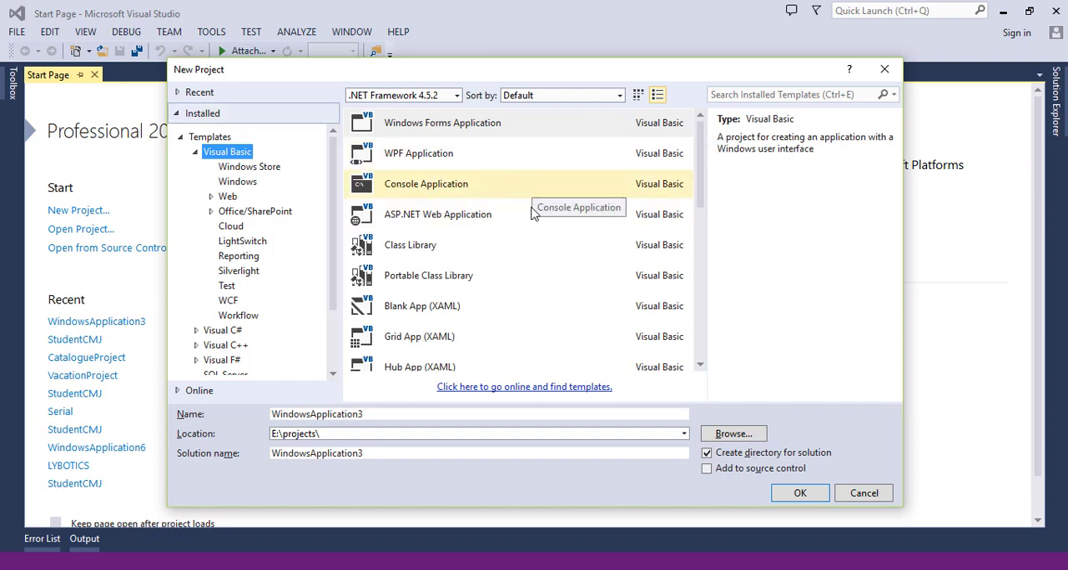
pyautogui.moveTo(520, 203)
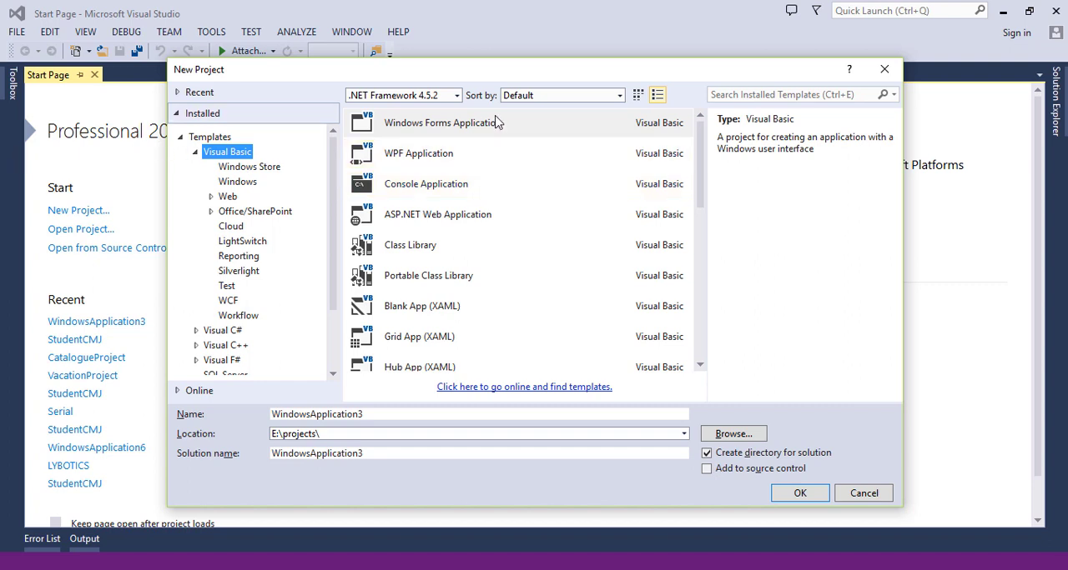
pyautogui.scroll(-3)
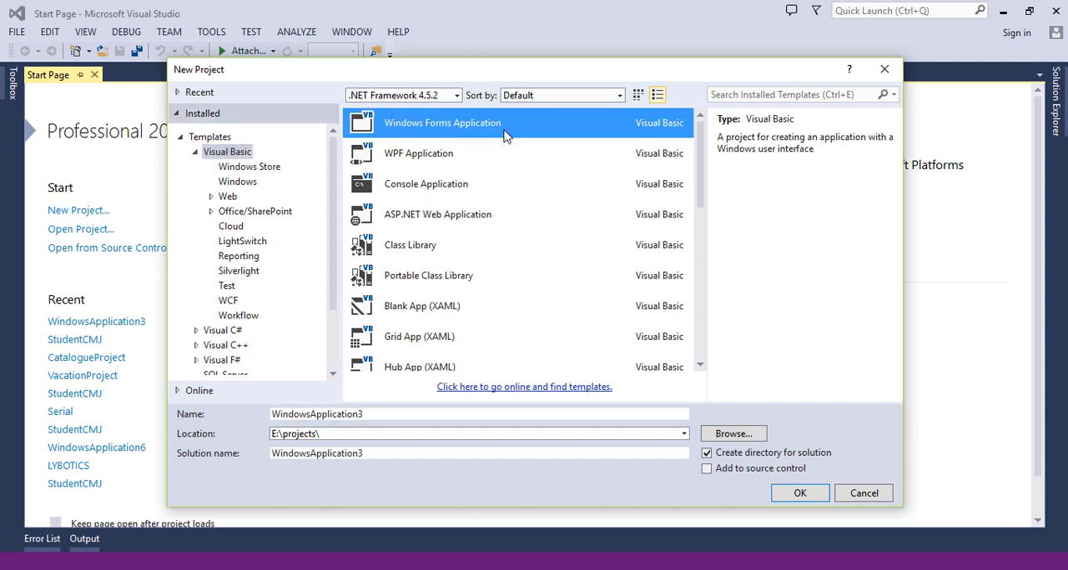
pyautogui.moveTo(250, 171)
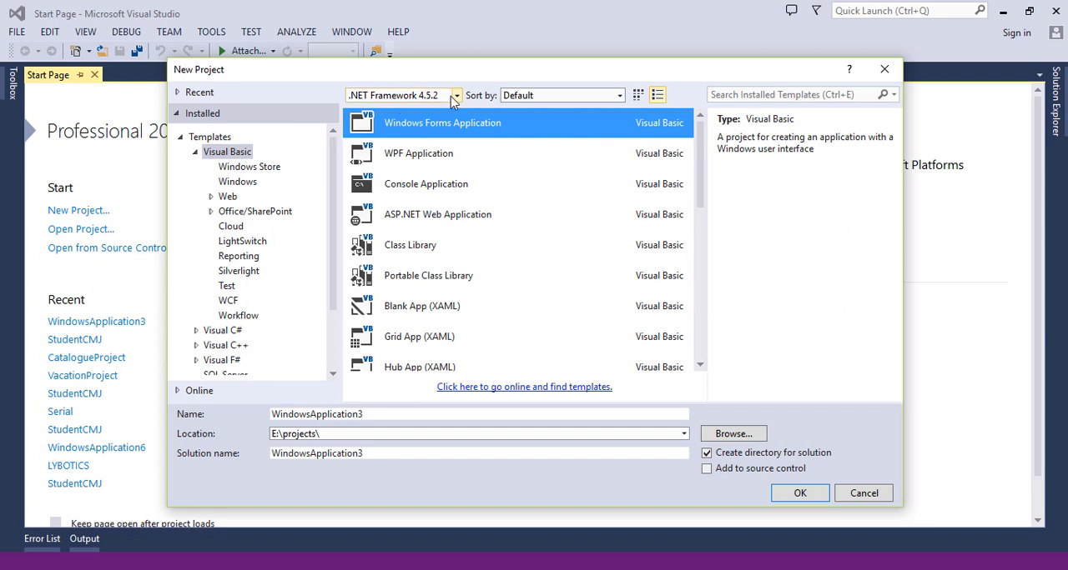
pyautogui.click(455, 94)
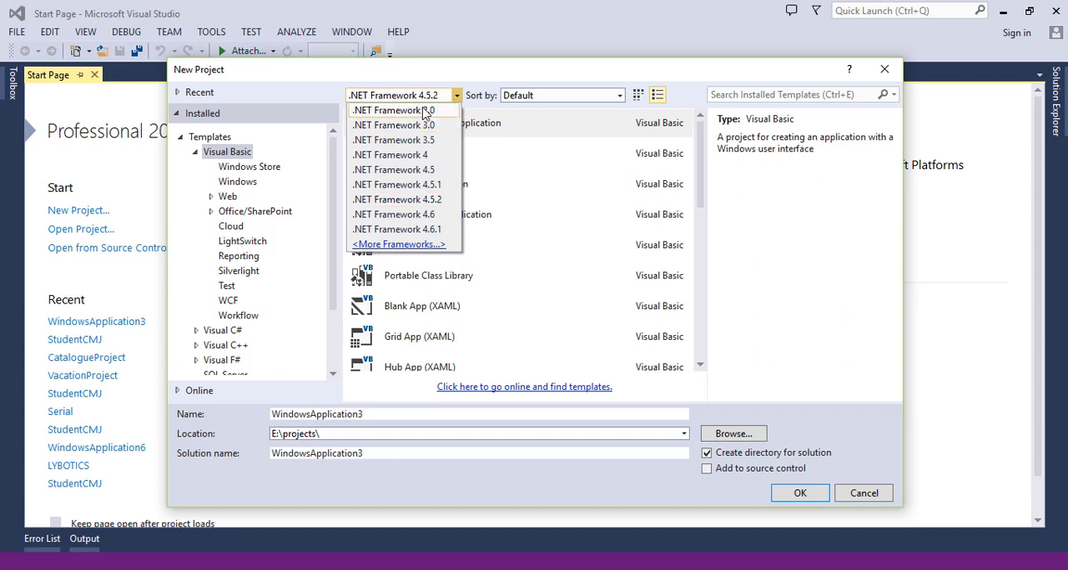
pyautogui.click(392, 110)
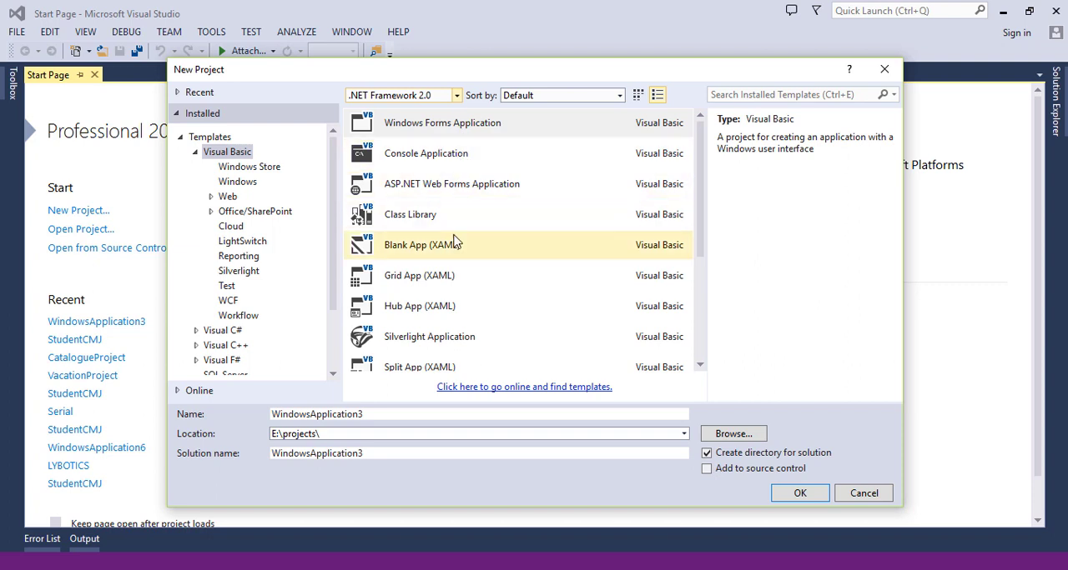
pyautogui.click(429, 336)
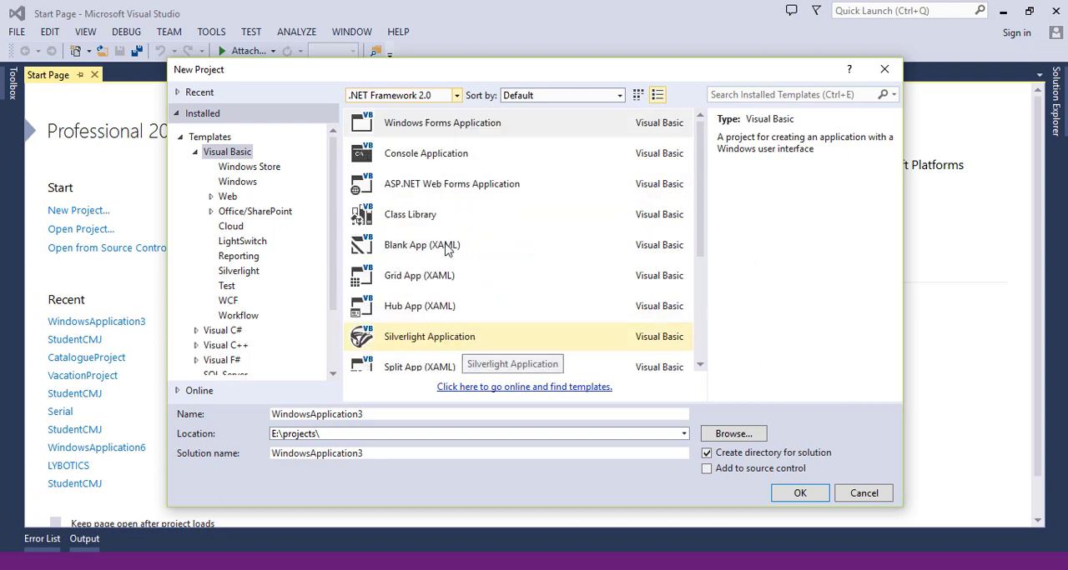
pyautogui.click(455, 94)
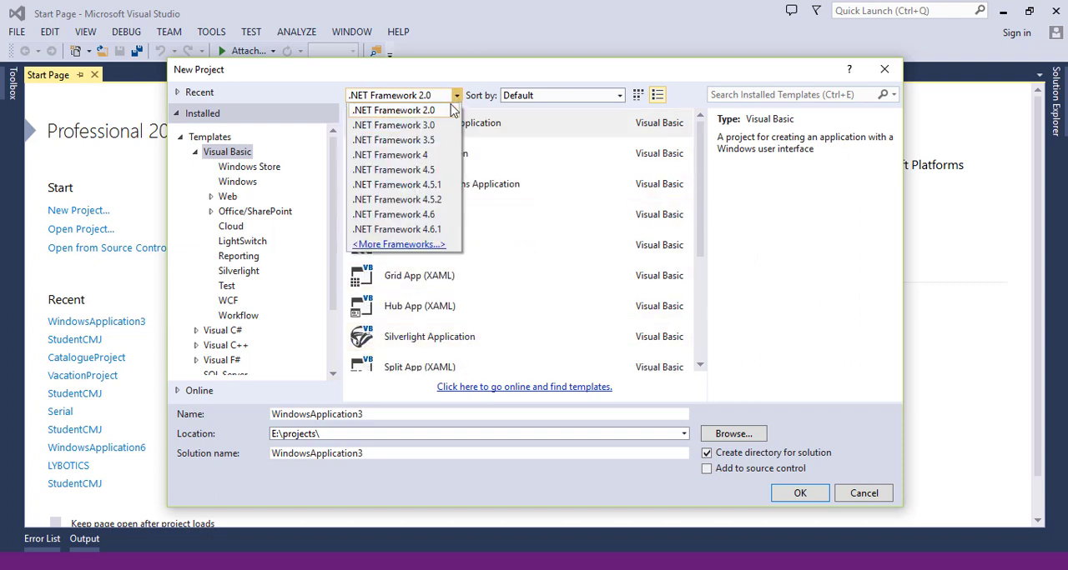
pyautogui.moveTo(398, 200)
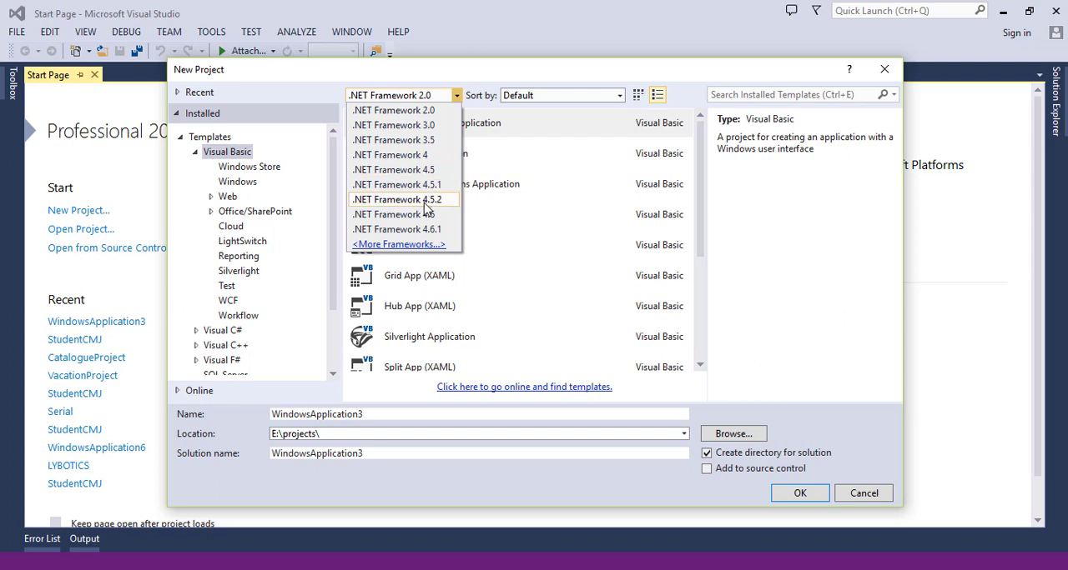
pyautogui.click(397, 199)
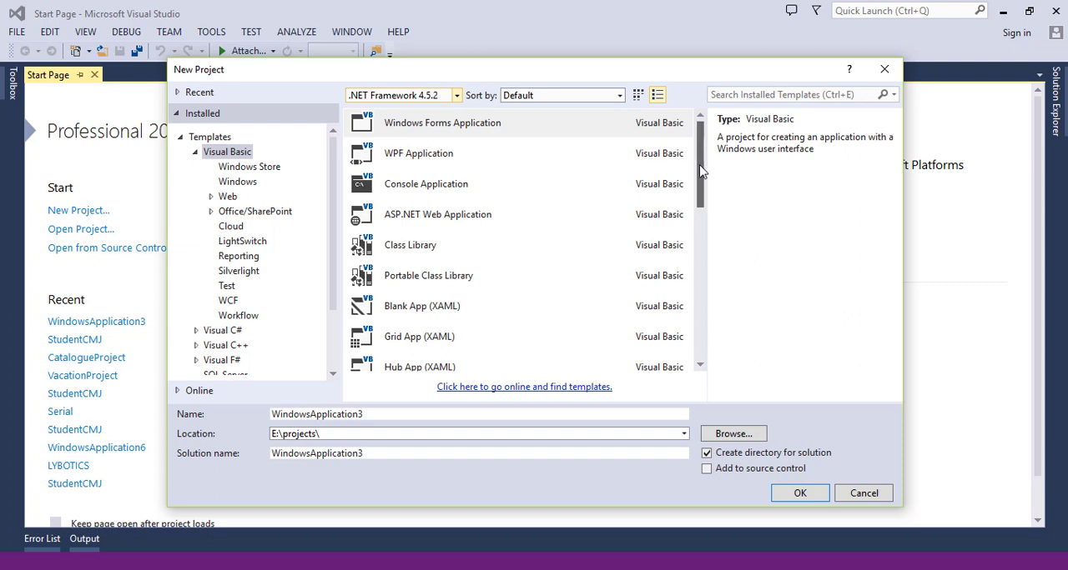
pyautogui.scroll(-3)
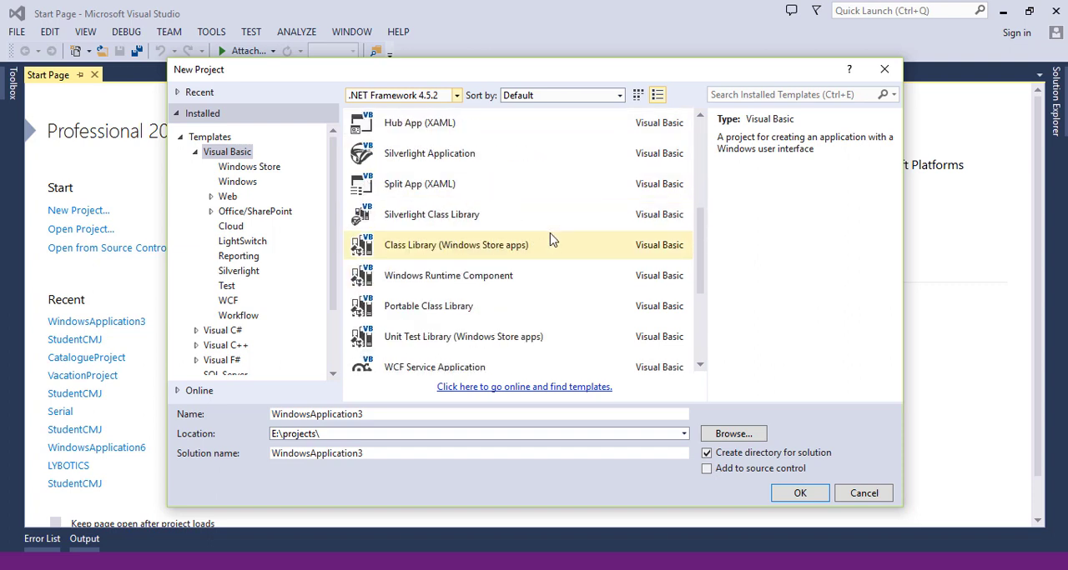
pyautogui.scroll(3)
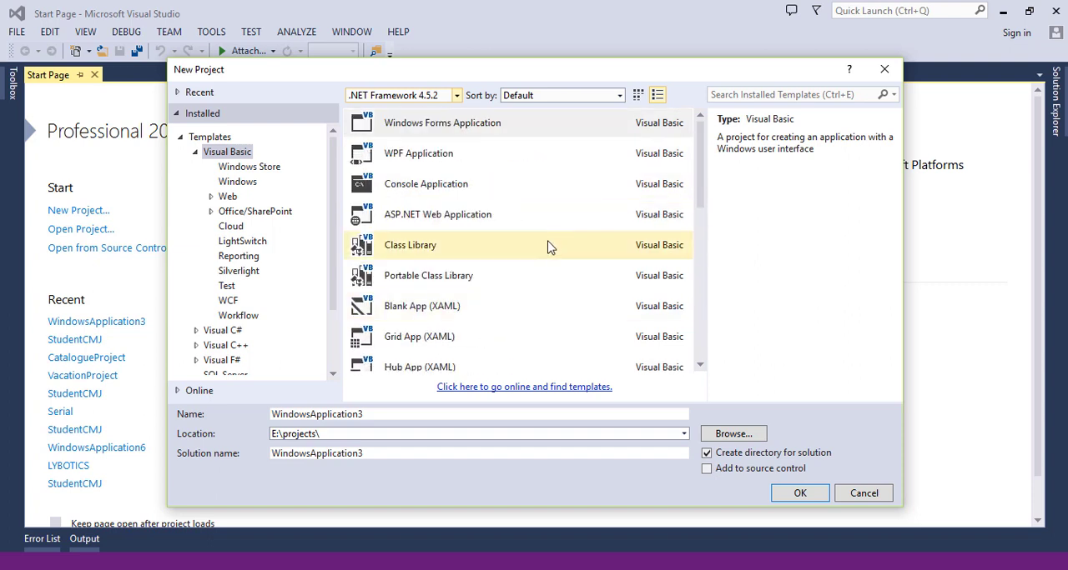
pyautogui.click(418, 153)
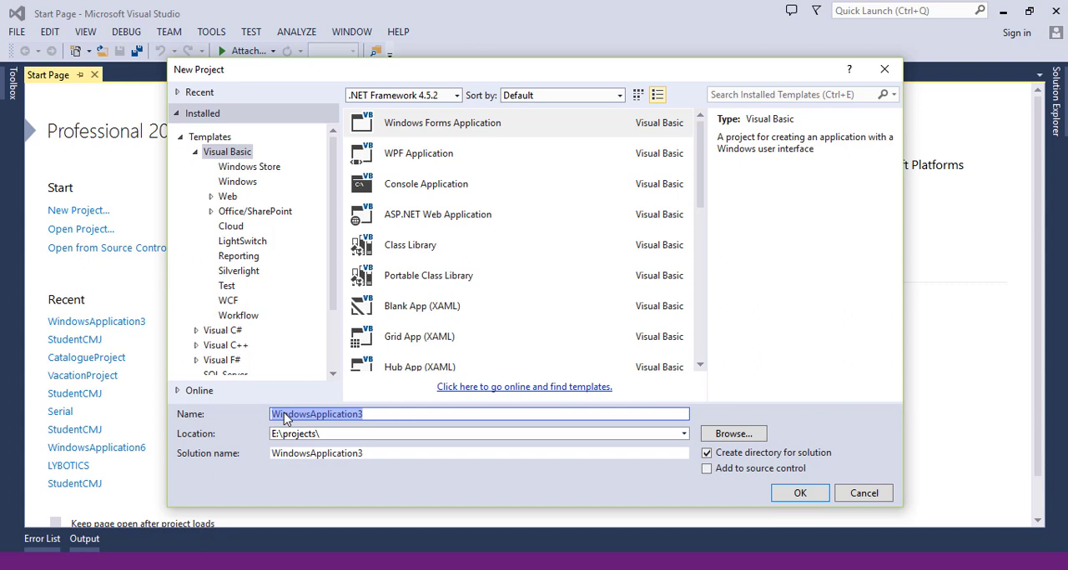
# Enter the project name and correct its capitalisation to 'Firstproject', solution name matching
pyautogui.write('FIRST')
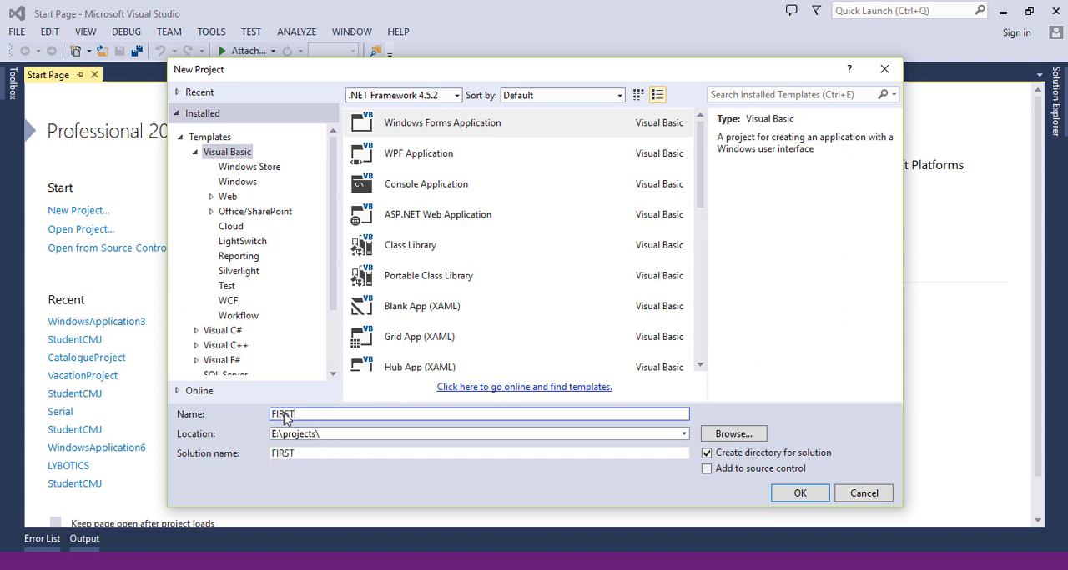
pyautogui.write('project')
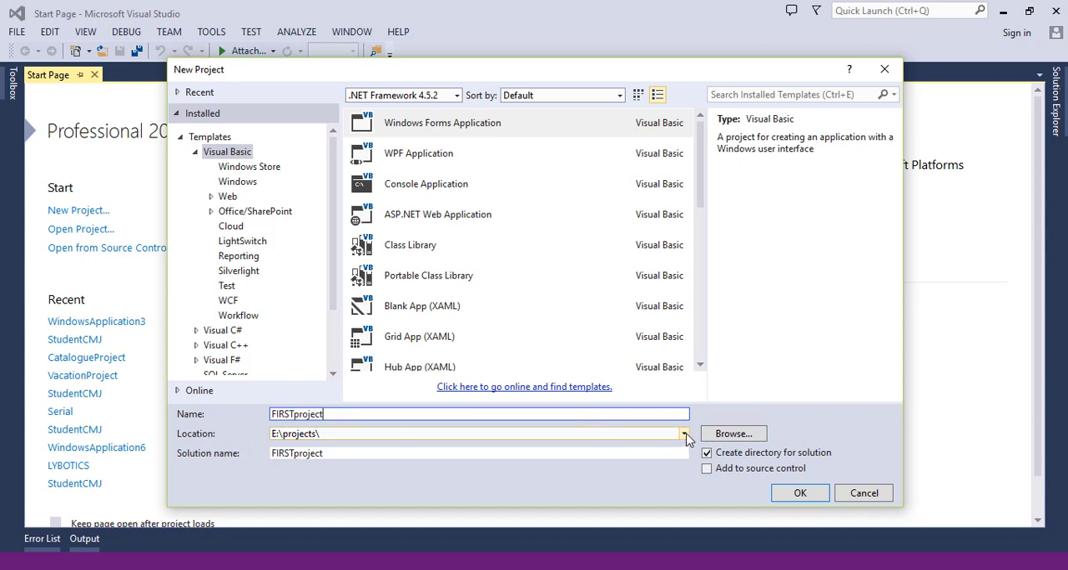
pyautogui.click(683, 433)
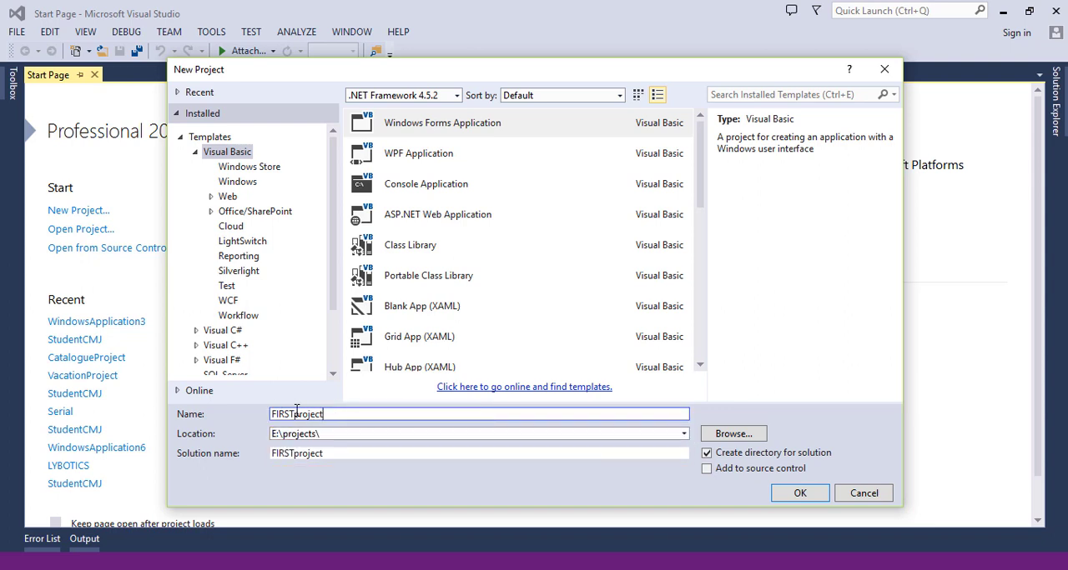
pyautogui.write('Fiproject')
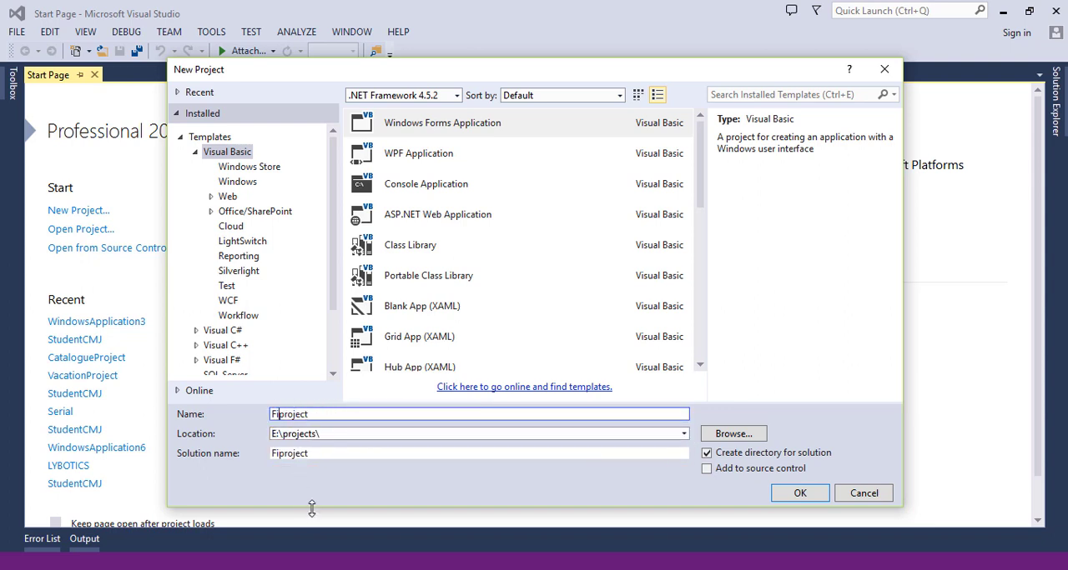
pyautogui.write('rst')
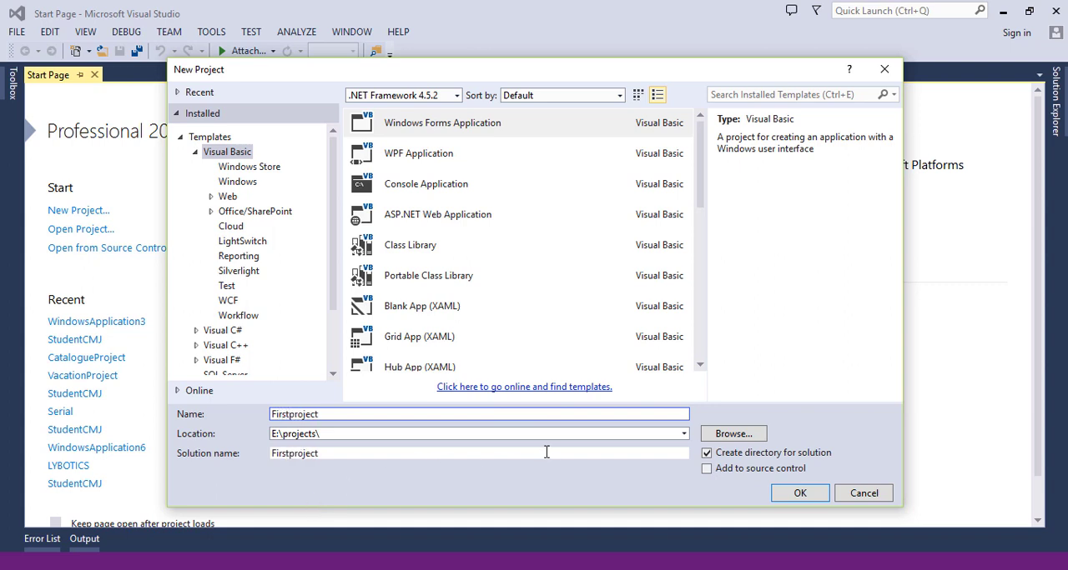
pyautogui.moveTo(426, 126)
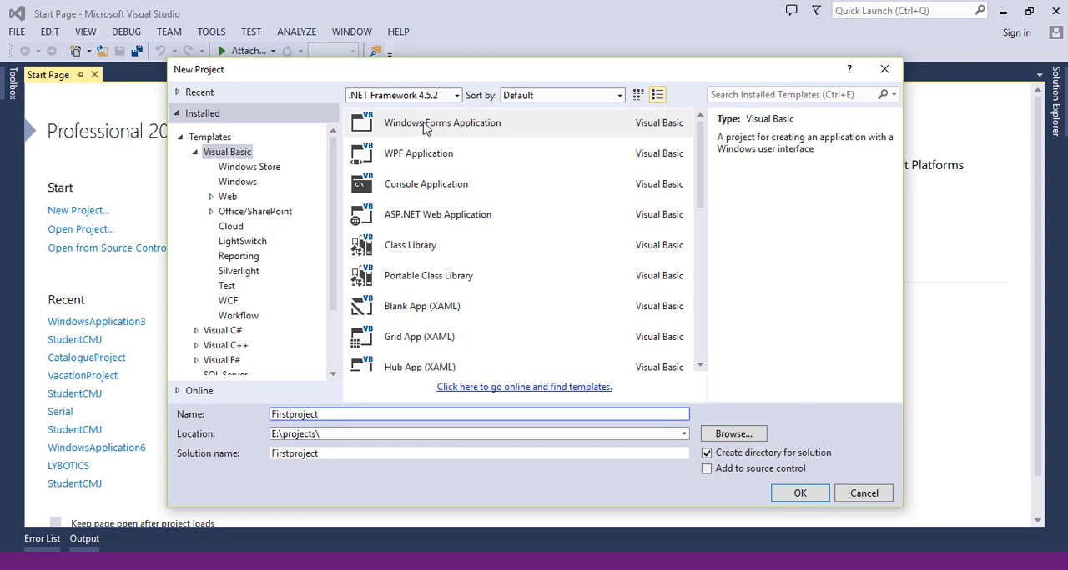
pyautogui.moveTo(432, 123)
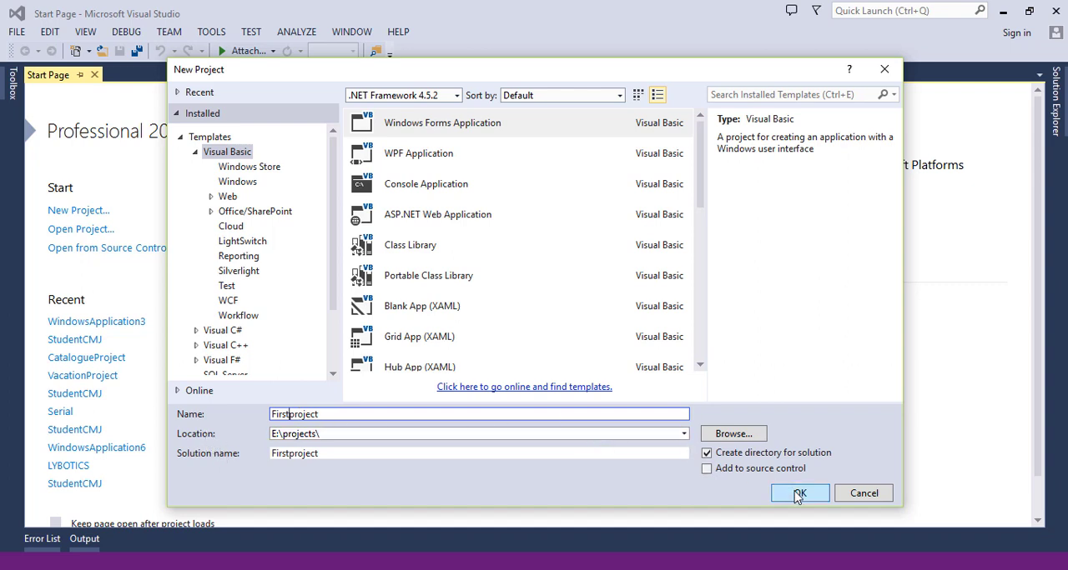
# Confirm creation of Firstproject and enlarge Form1 to about 497 by 454 in the designer
pyautogui.click(798, 493)
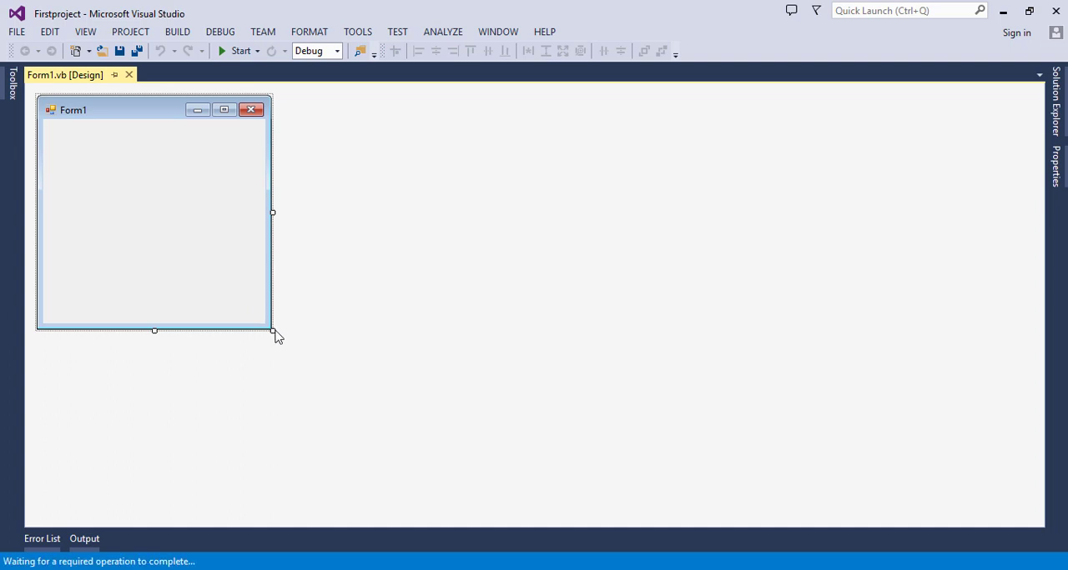
pyautogui.moveTo(272, 331); pyautogui.dragTo(427, 451)
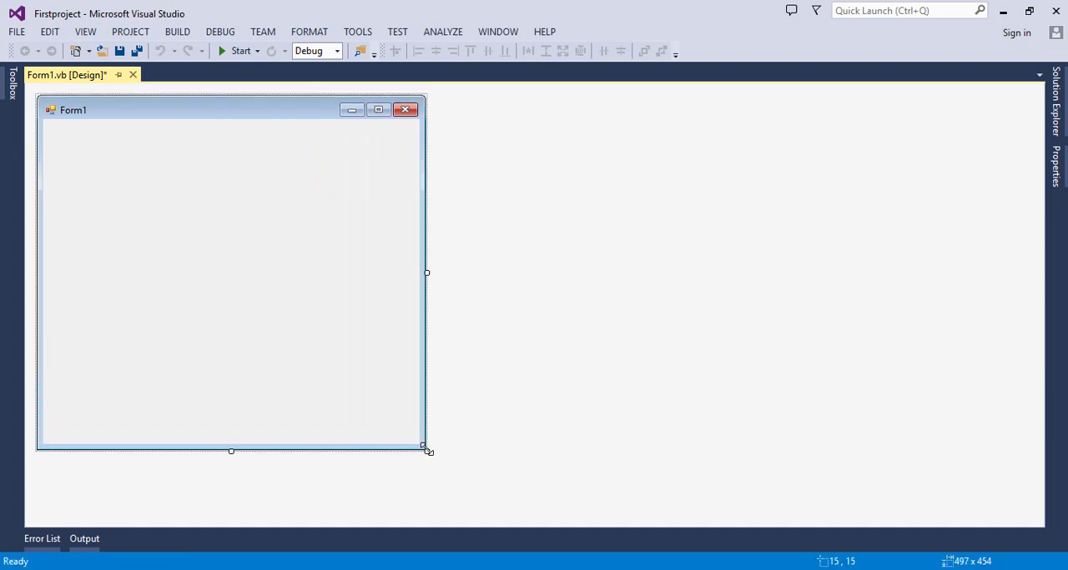